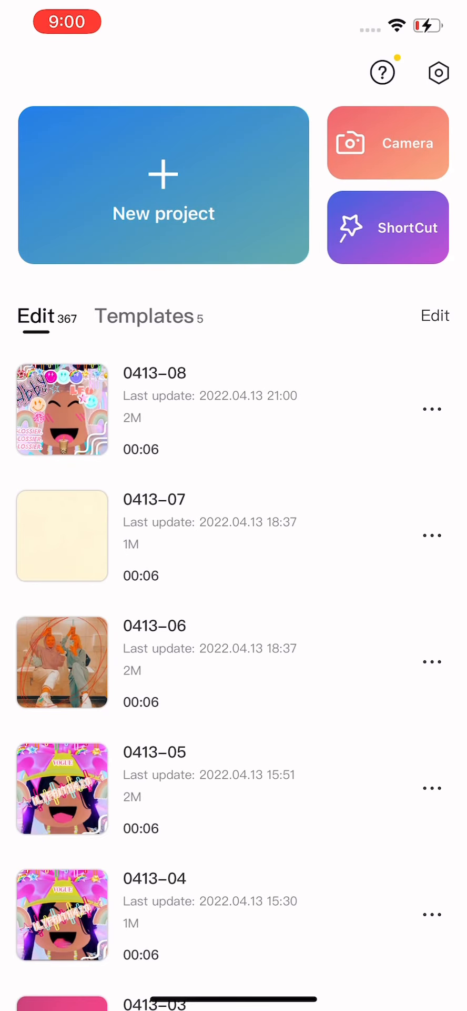
Start a new CapCut project from the plain cream photo in the Photos library
click(164, 185)
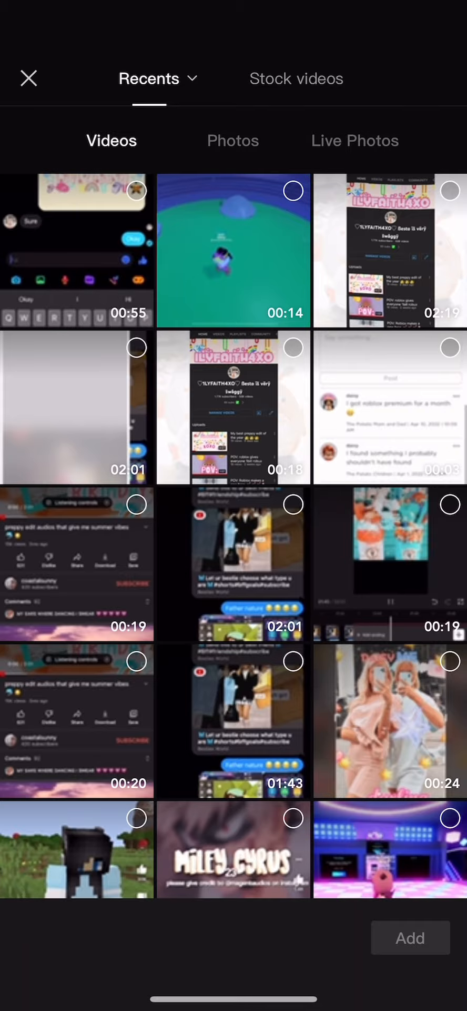
click(232, 141)
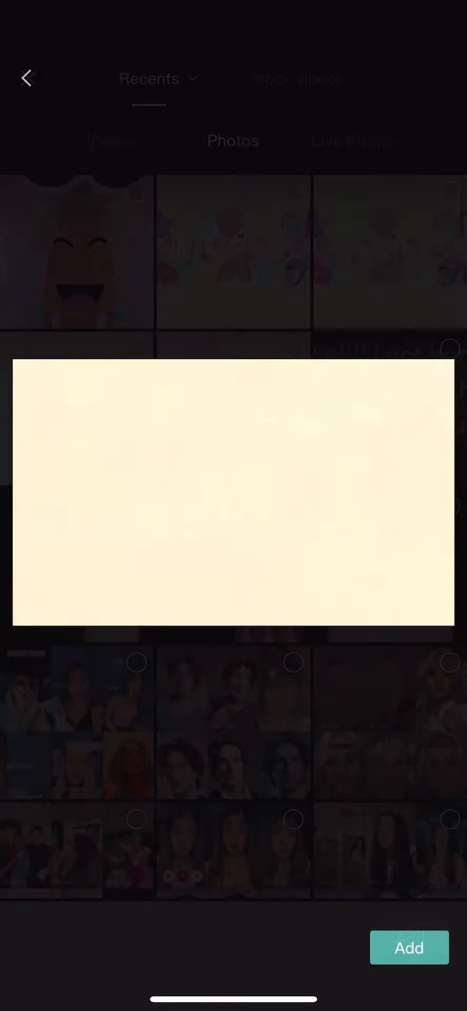
click(409, 947)
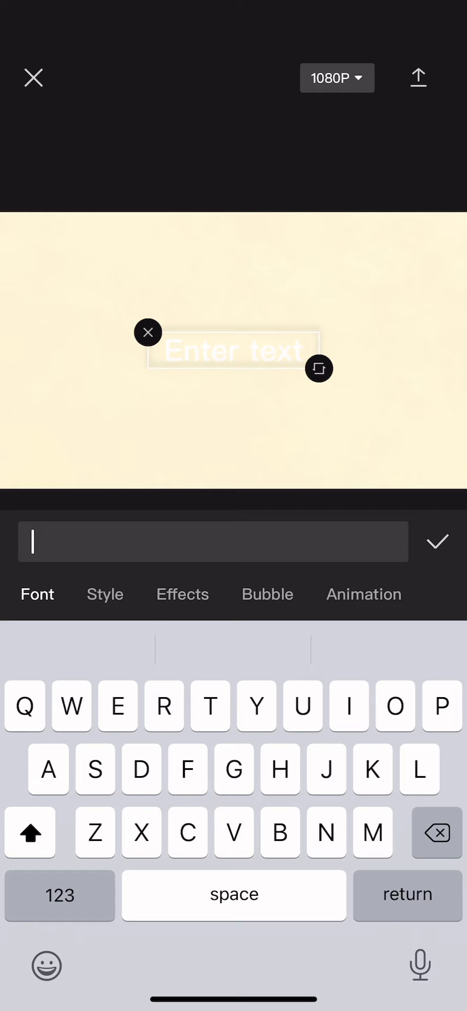
Type the title '1LYFAITH4XO' into the new text box
text(1LYFAITH4)
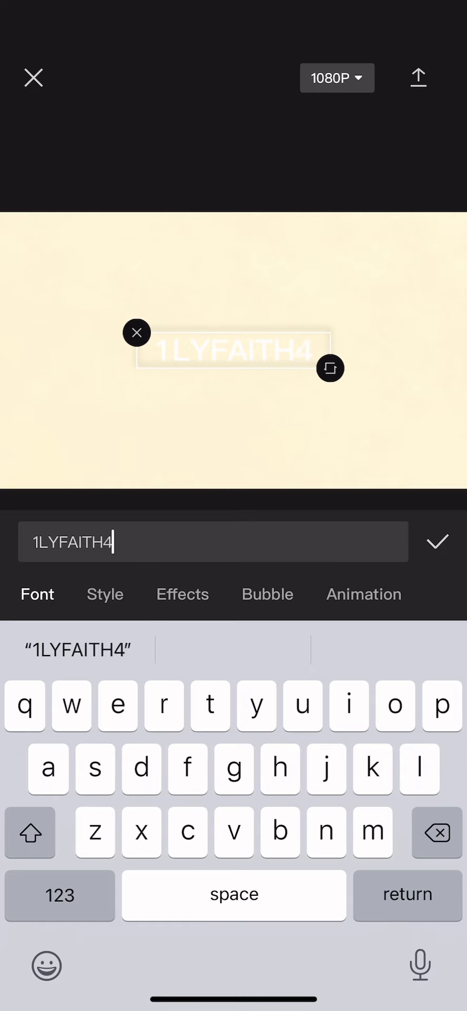
text(XO)
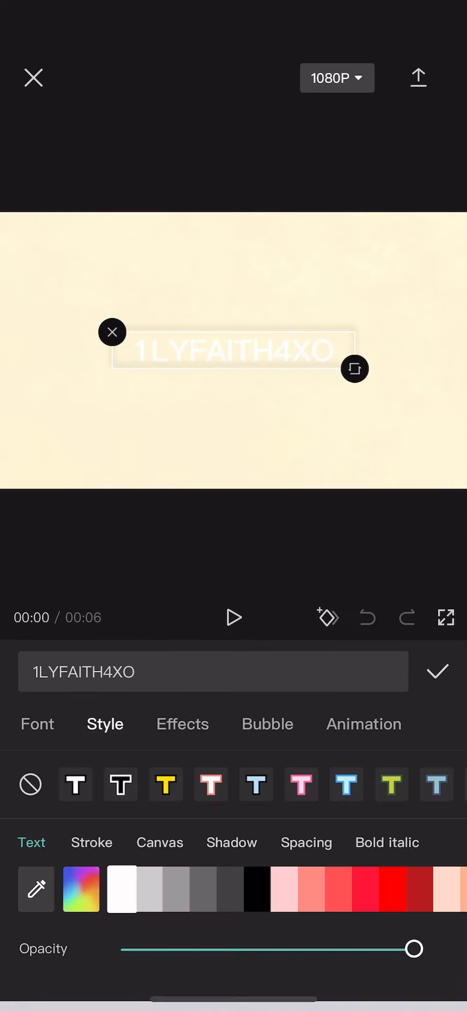
Style the title with the outlined preset, peach colour and Pursuit font
click(120, 784)
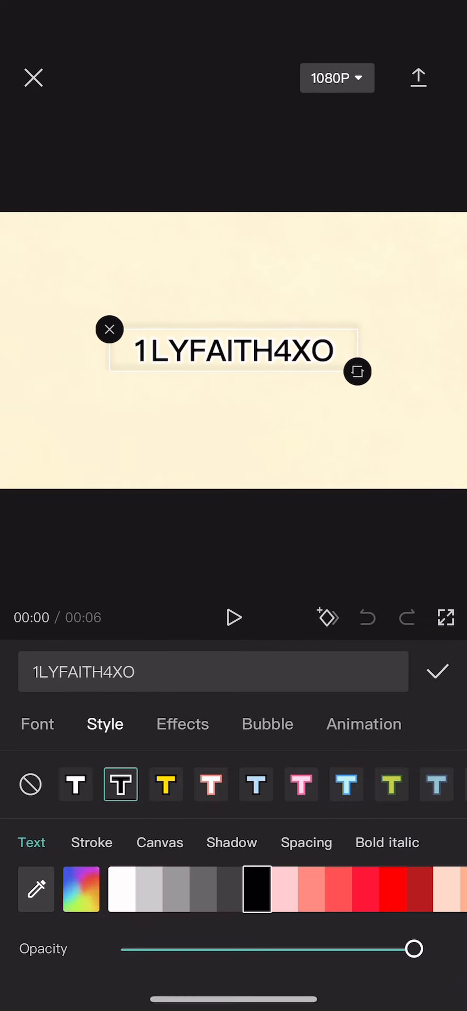
scroll(left, 3)
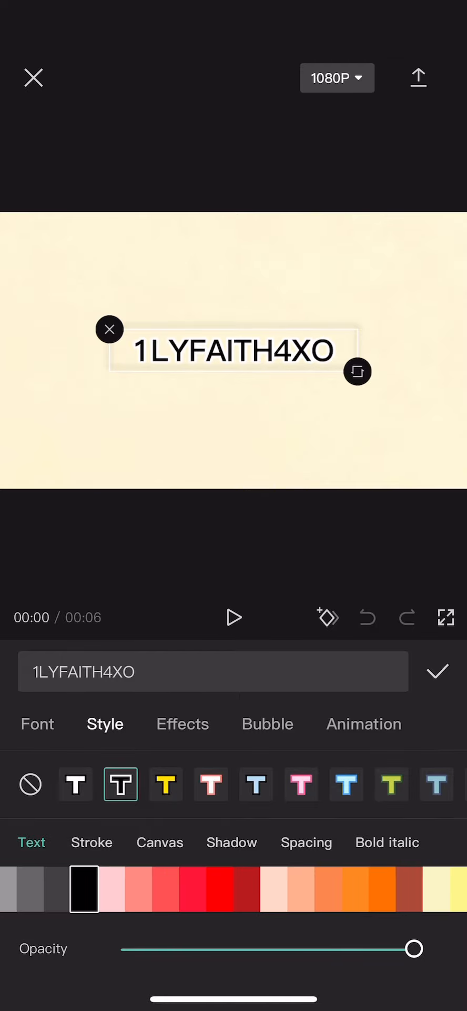
click(37, 724)
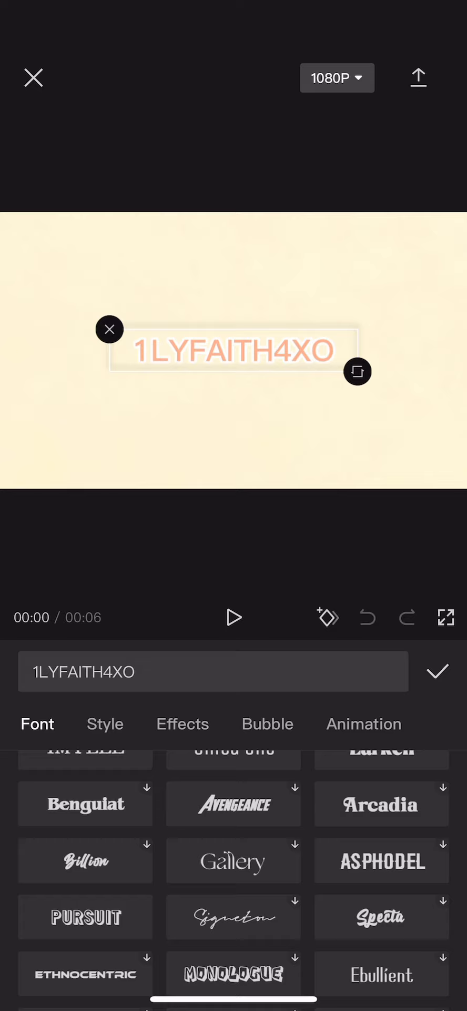
click(85, 916)
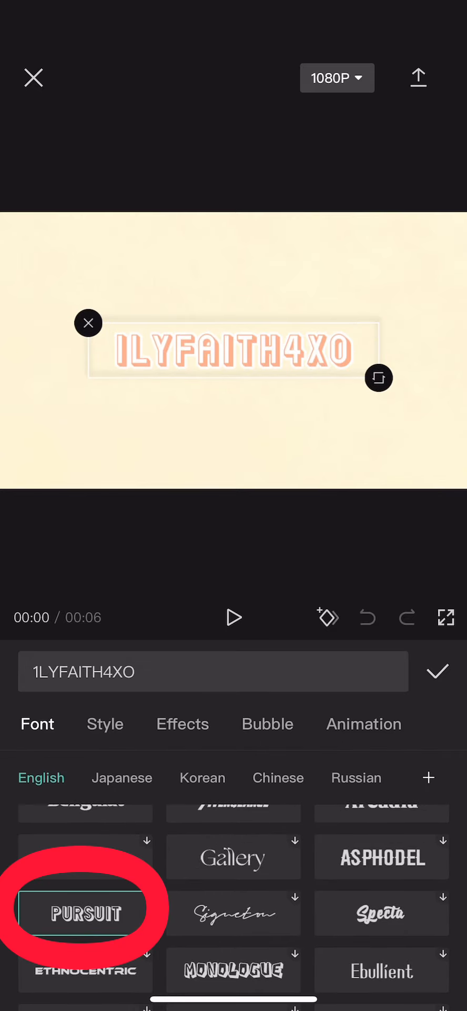
click(104, 724)
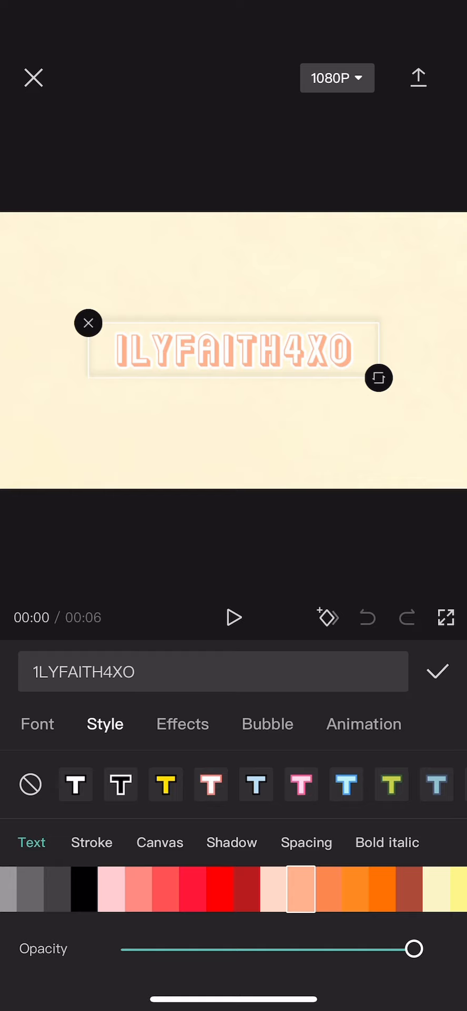
Try a black outline, restore peach letters, and bring up shadow options
click(92, 842)
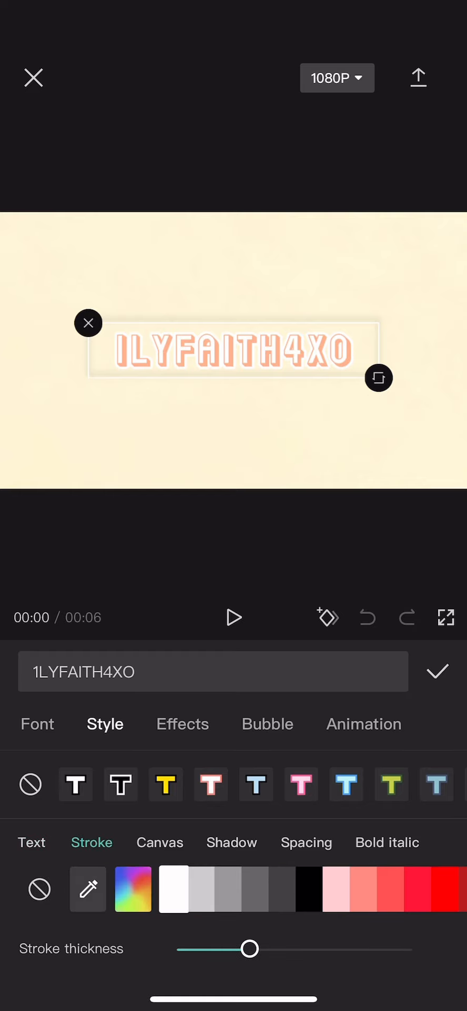
click(309, 888)
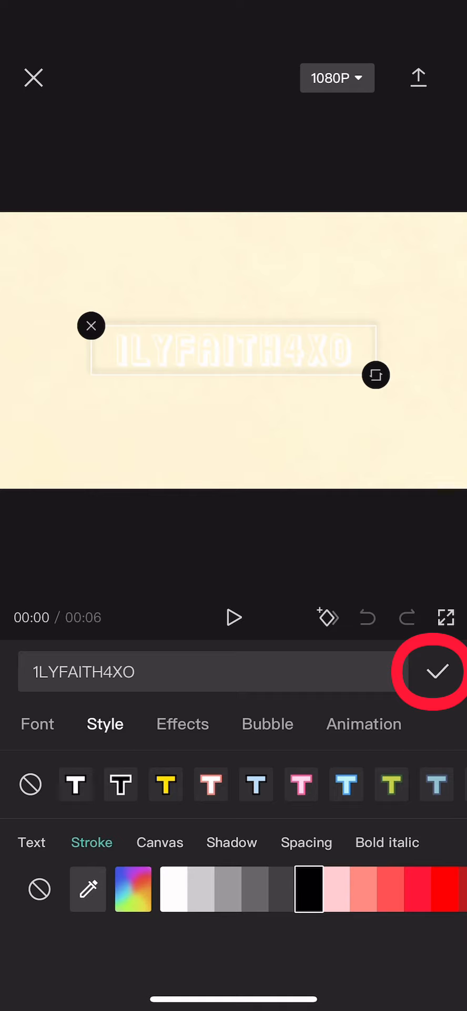
click(120, 784)
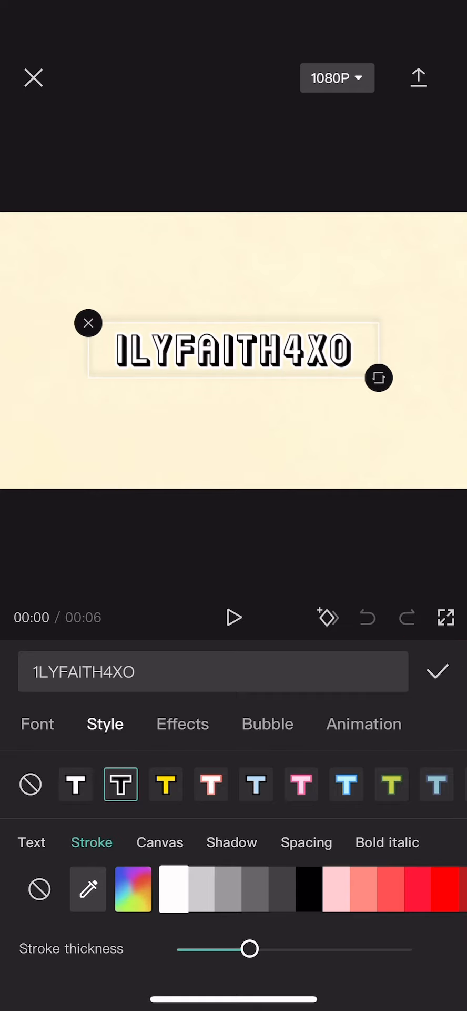
click(31, 842)
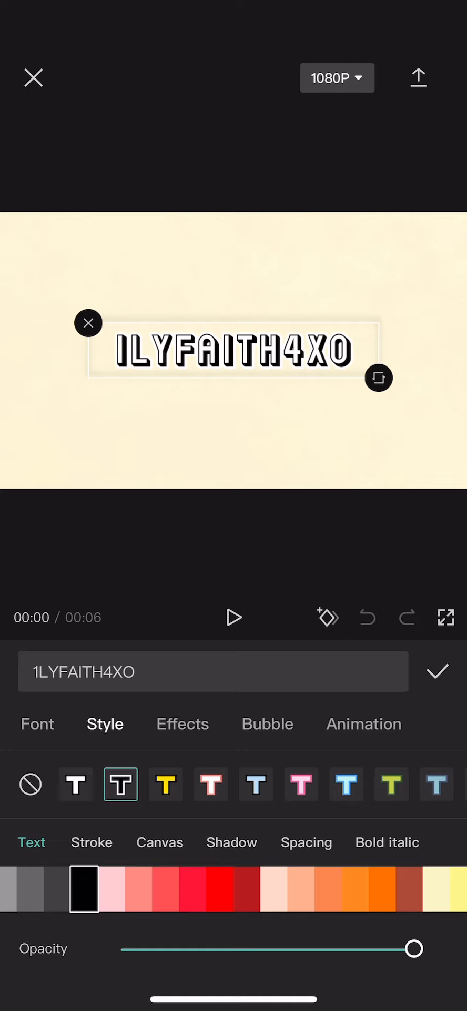
click(299, 888)
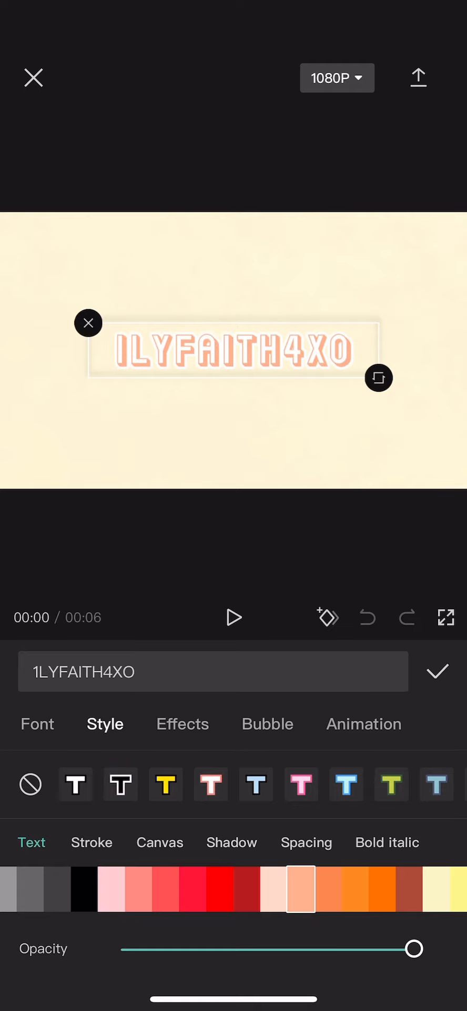
click(232, 842)
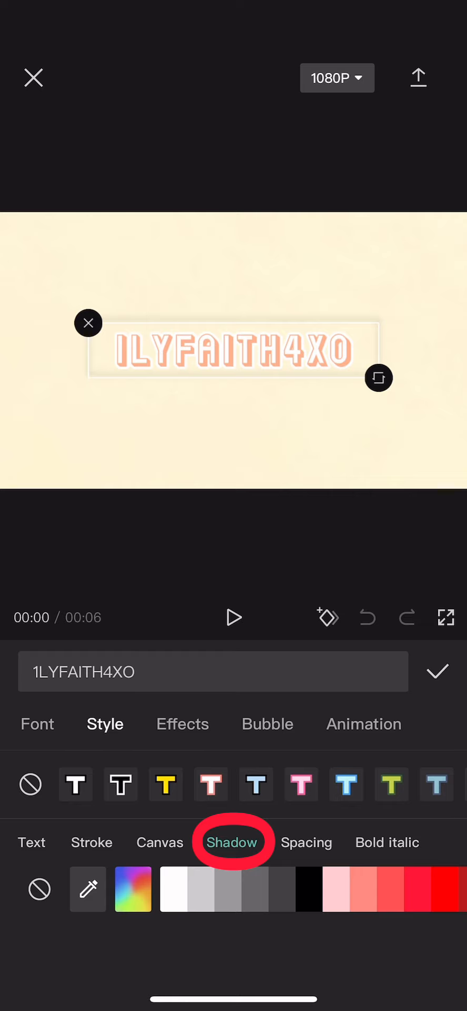
Give the title a drop shadow, trying black then another shadow colour
click(58, 890)
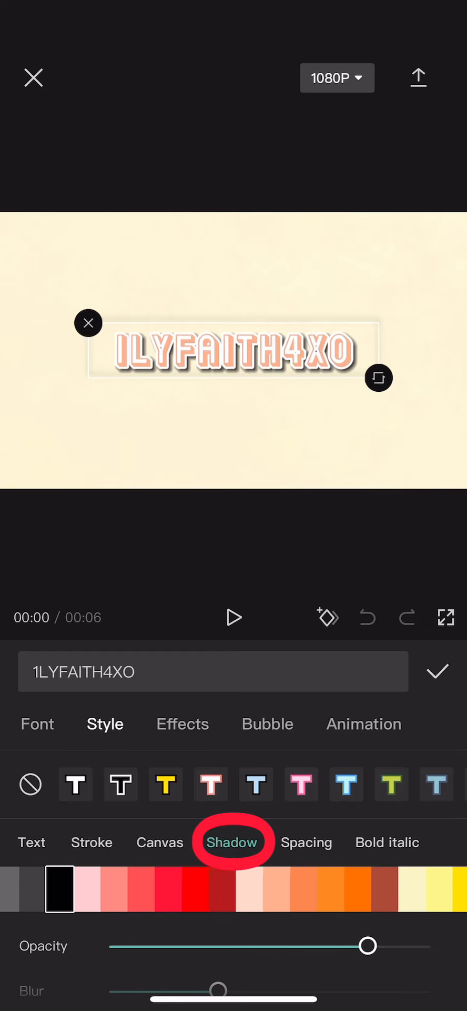
click(301, 889)
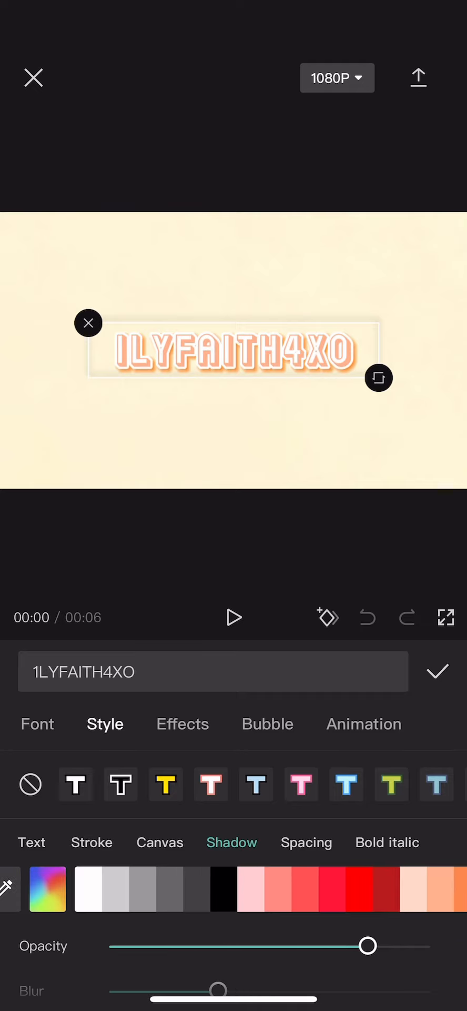
click(438, 671)
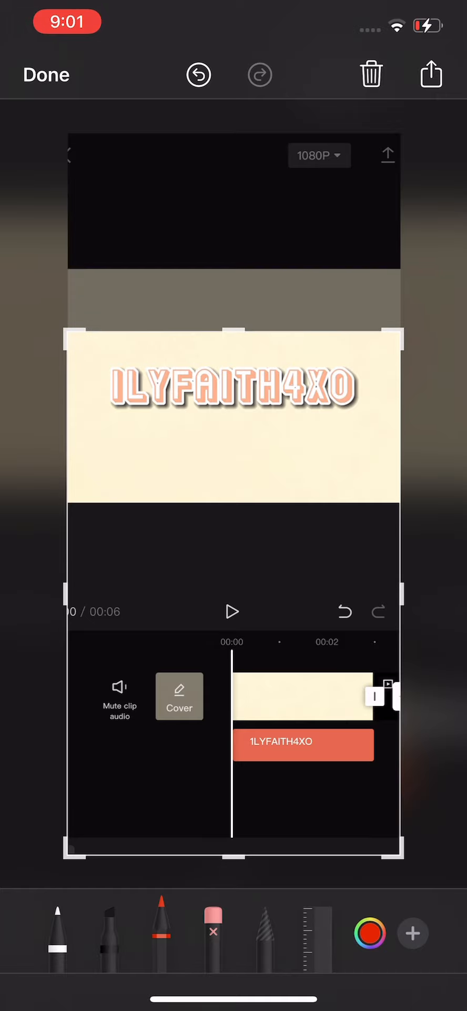
Drag the crop handle to trim the screenshot to the cream title banner
drag(274, 313, 278, 351)
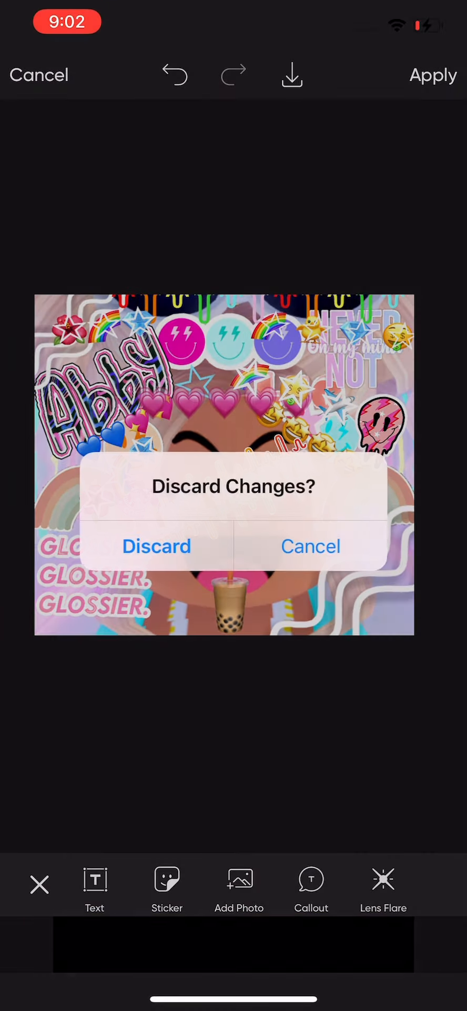
Discard the old edit, start a new Picsart edit, and search stickers for 'preppy peach'
click(156, 545)
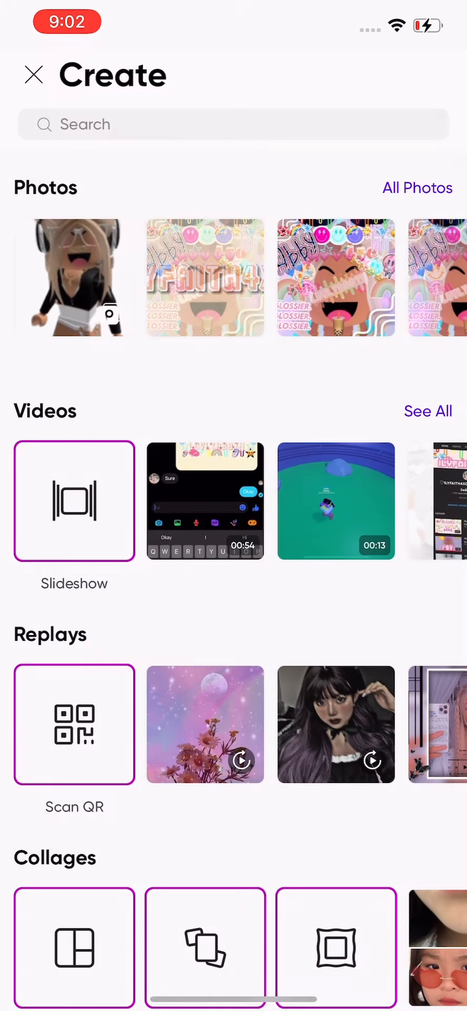
click(34, 74)
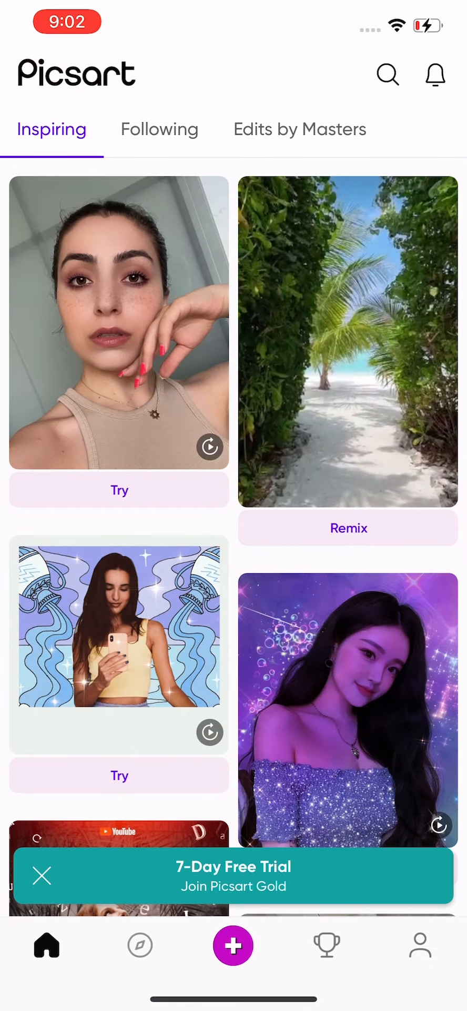
click(233, 944)
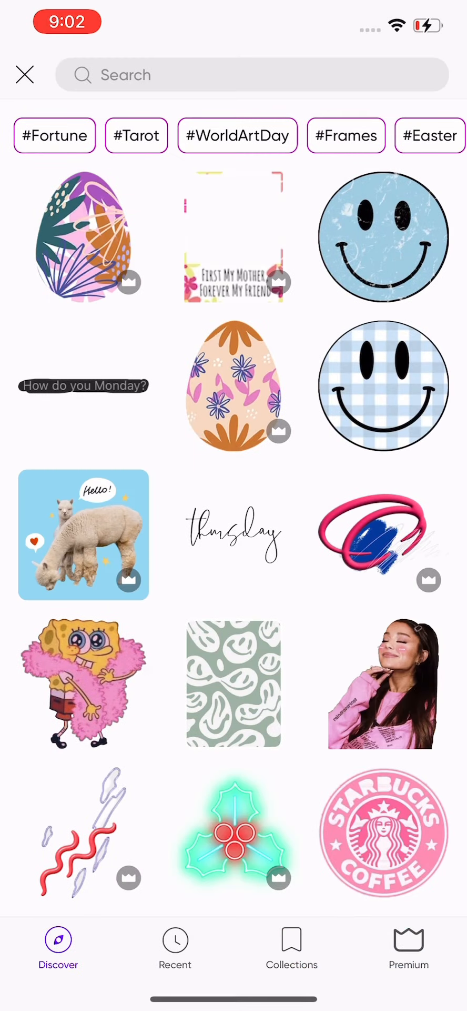
text(preppy)
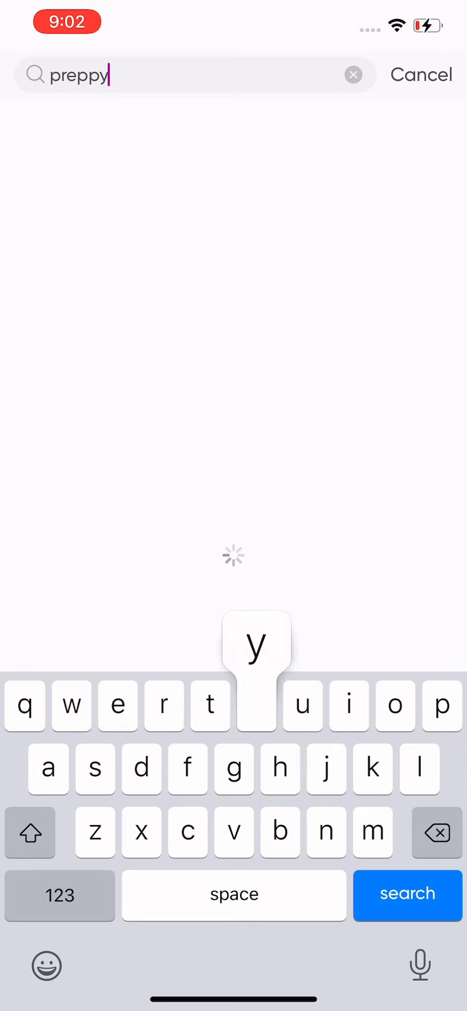
click(408, 894)
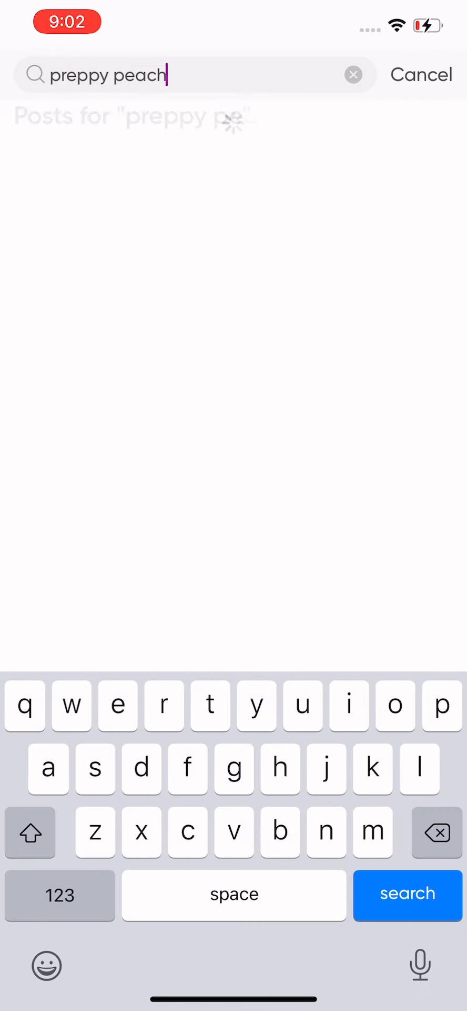
click(408, 895)
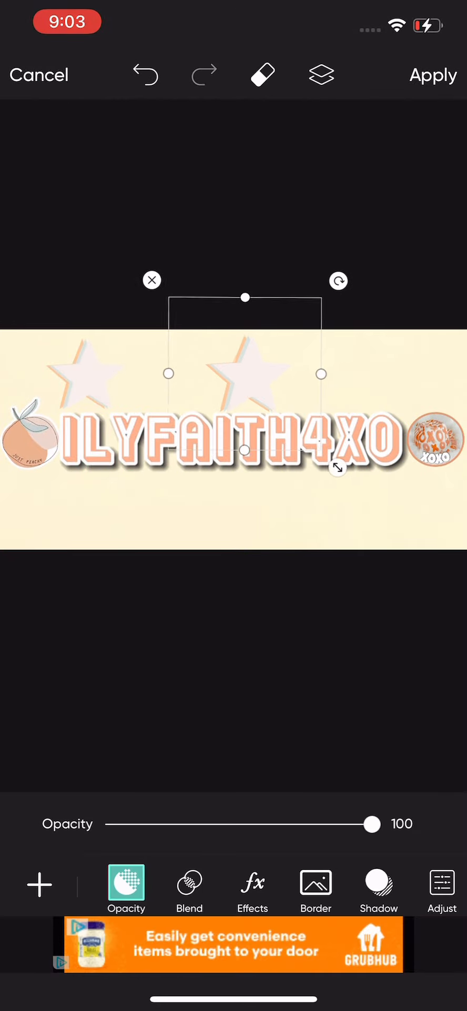
Finish placing the stars and stretch the drip border across the banner under the title
click(38, 885)
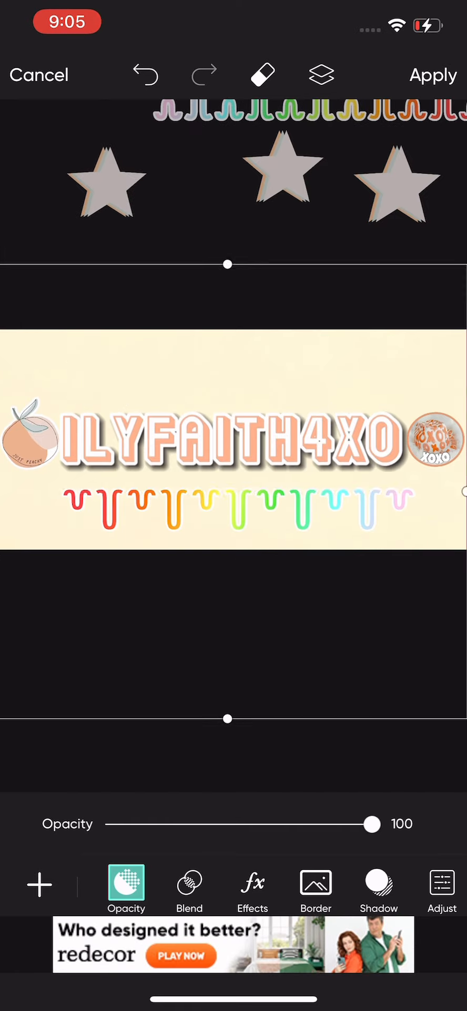
drag(106, 184, 180, 348)
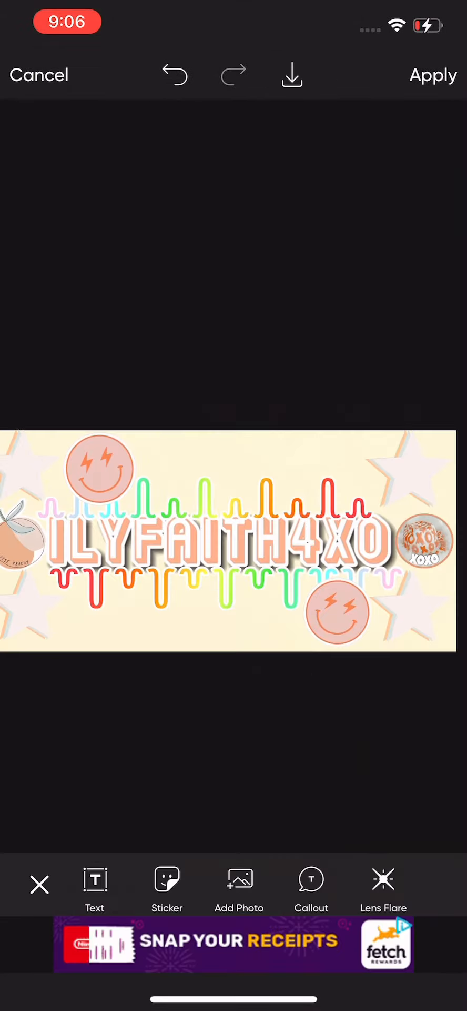
Add plush bowl and star/heart stickers, then return to CapCut's media library
click(166, 886)
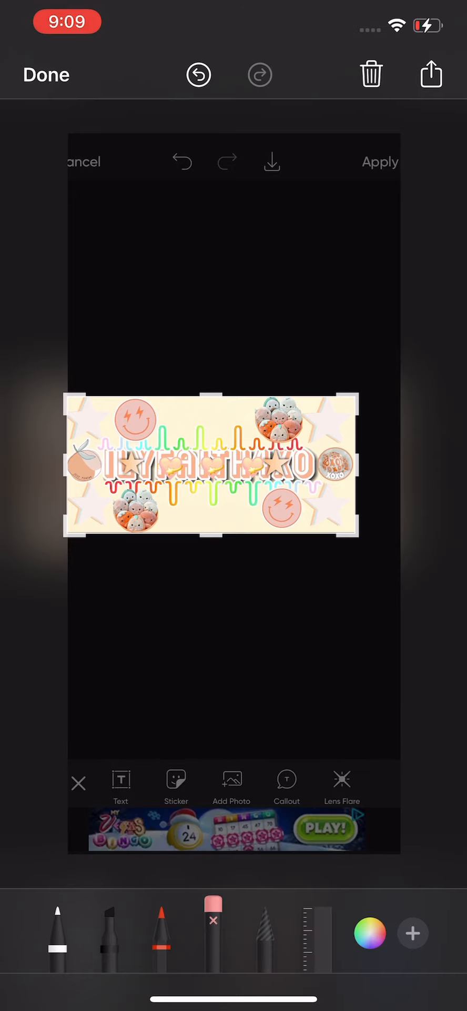
click(431, 74)
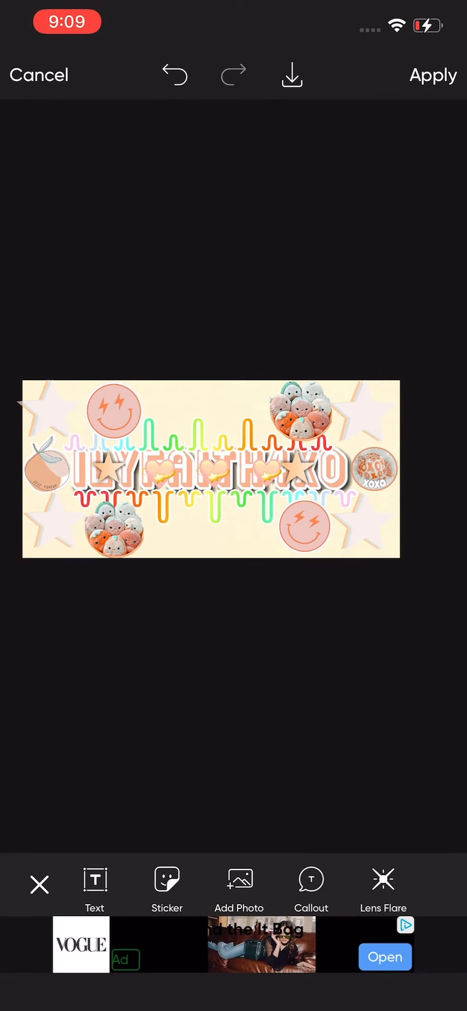
click(433, 75)
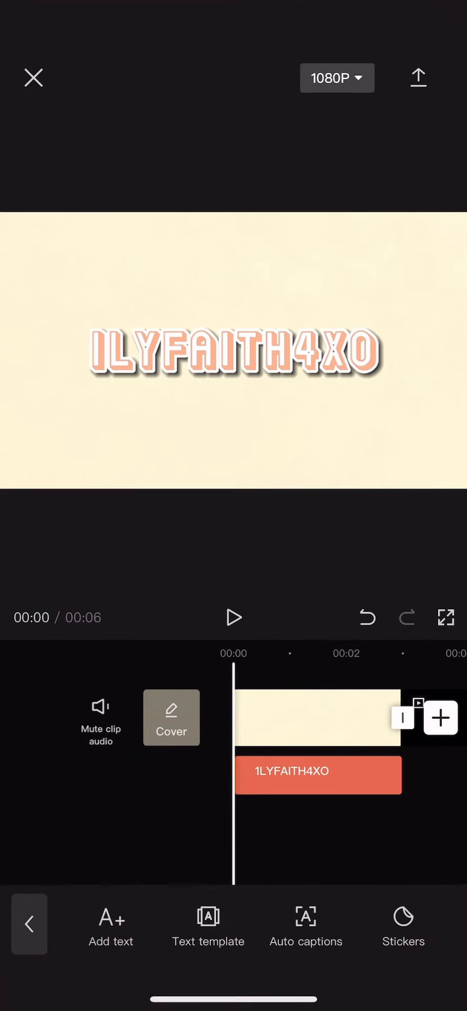
Select the decorated Picsart banner photo and add it to the CapCut project
click(33, 77)
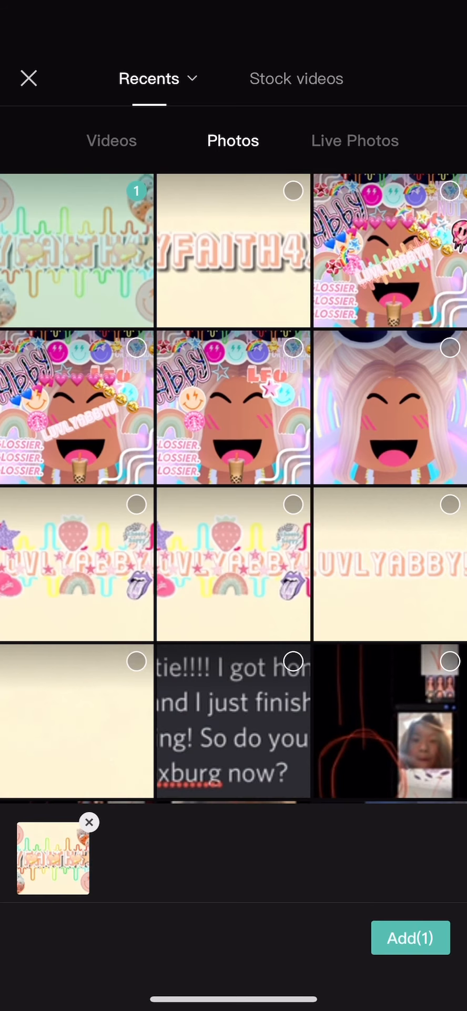
click(411, 937)
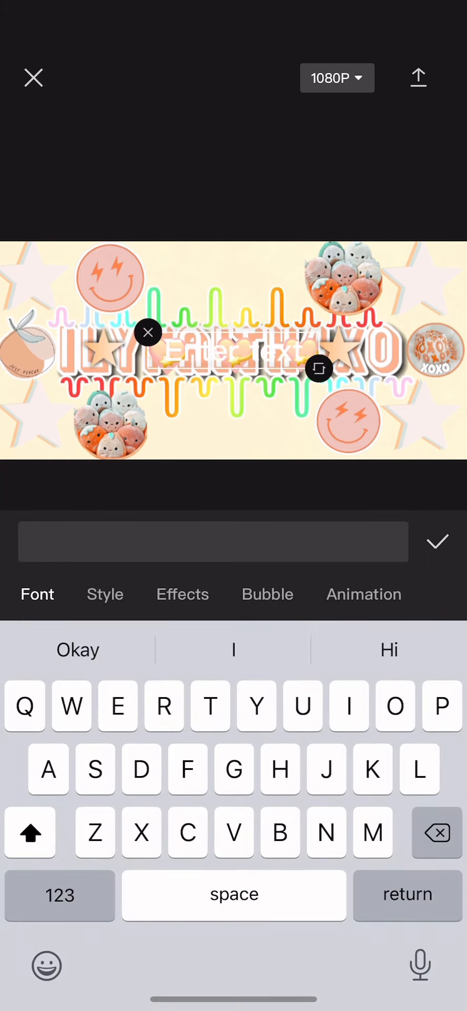
Search emojis for 'orange', add the orange heart above the title, then pick an orange-fruit emoji
click(46, 966)
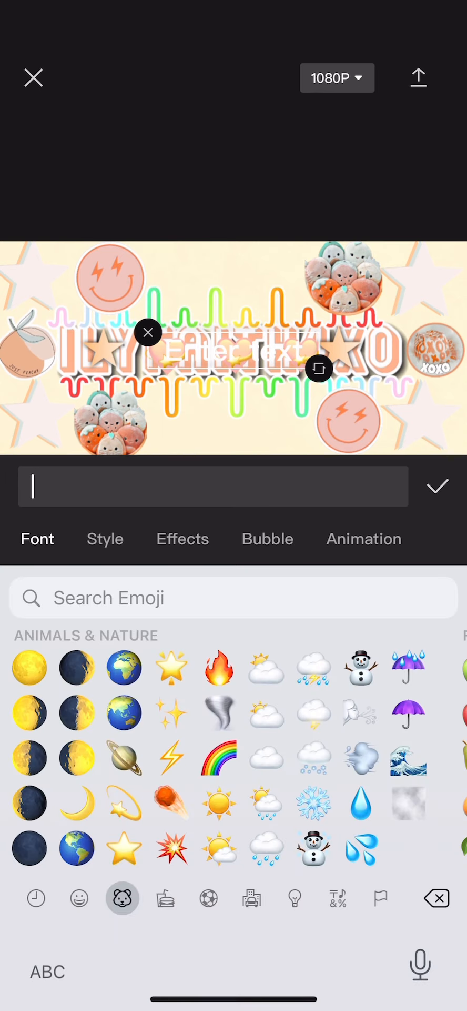
text(pe)
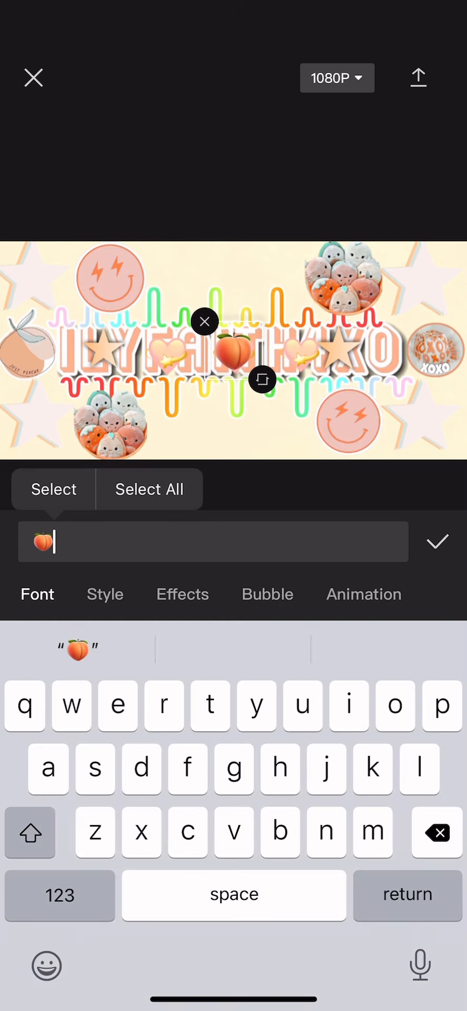
text(pea)
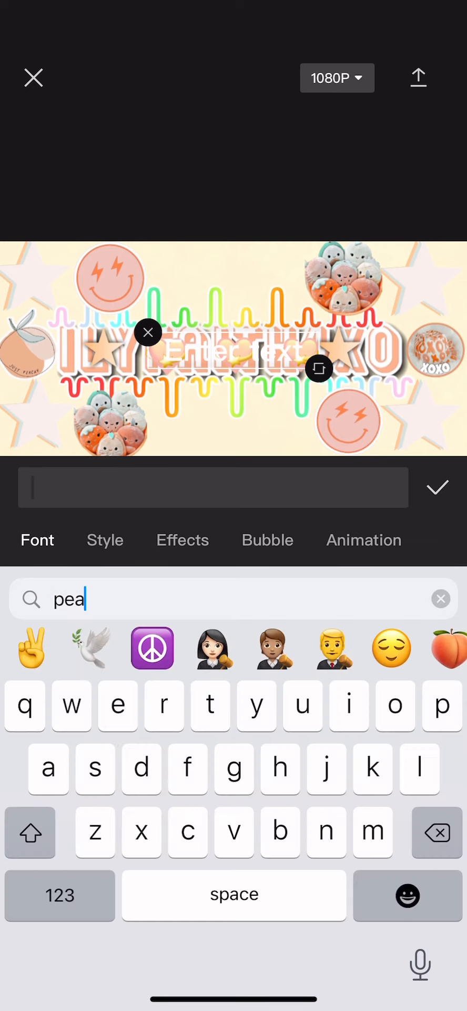
text(o)
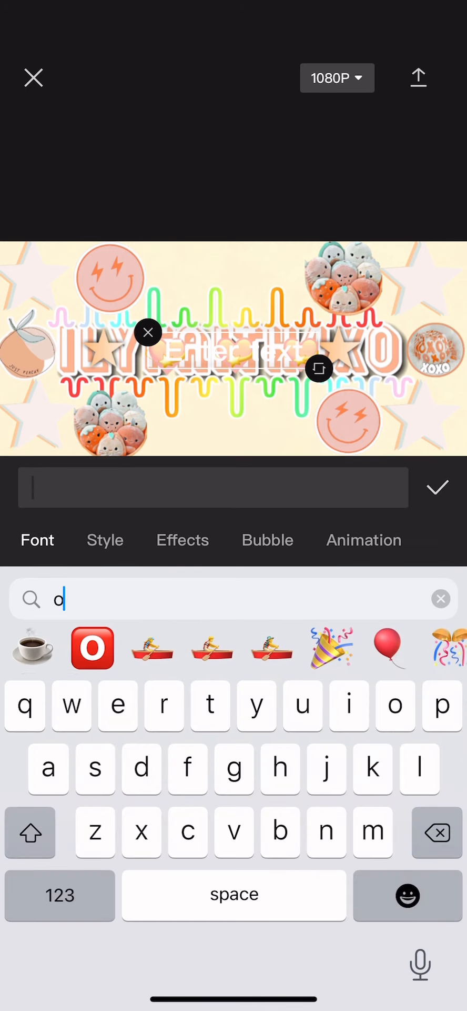
text(rangw)
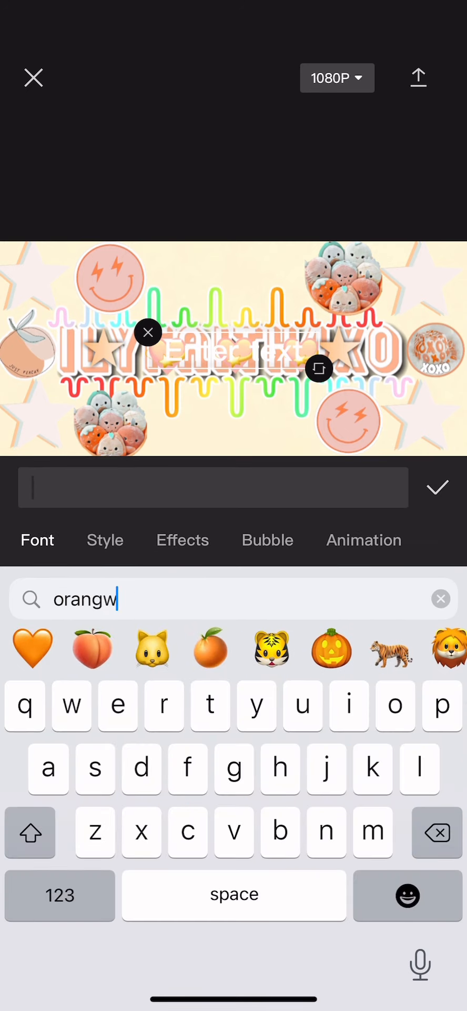
click(32, 648)
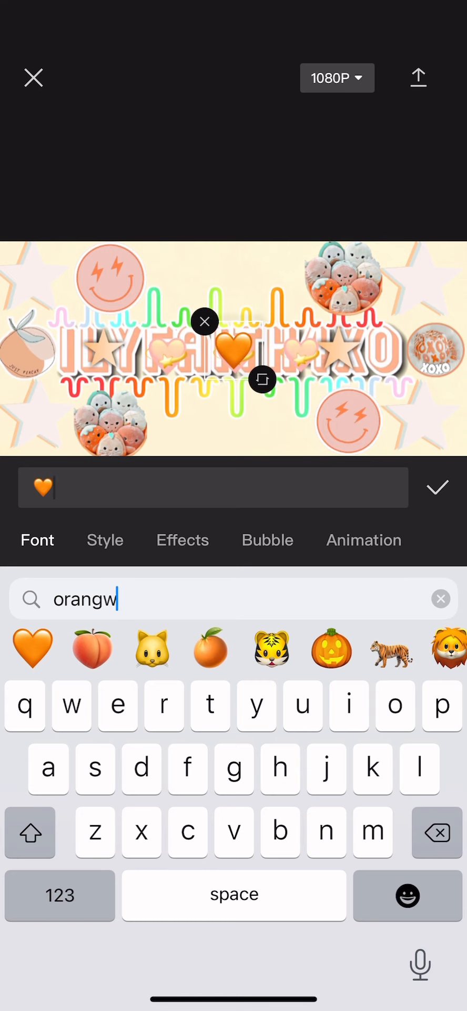
click(438, 487)
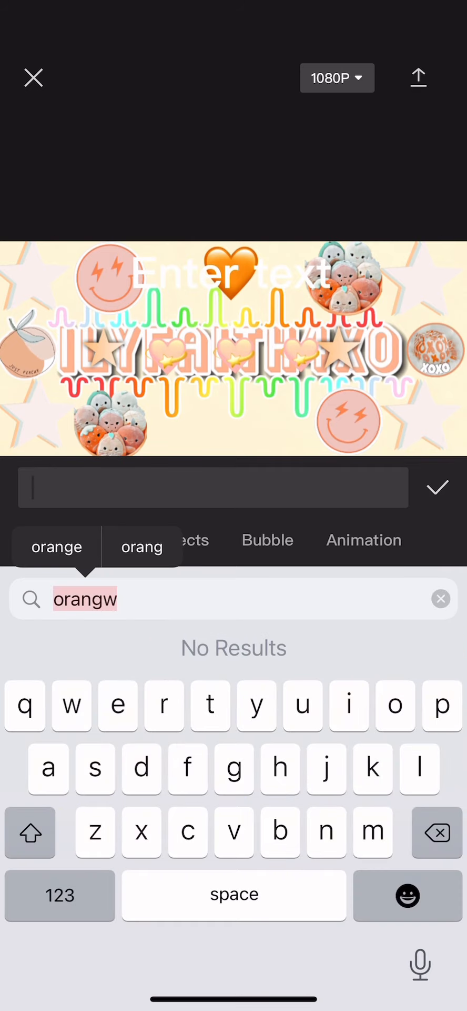
click(56, 546)
text(🍊)
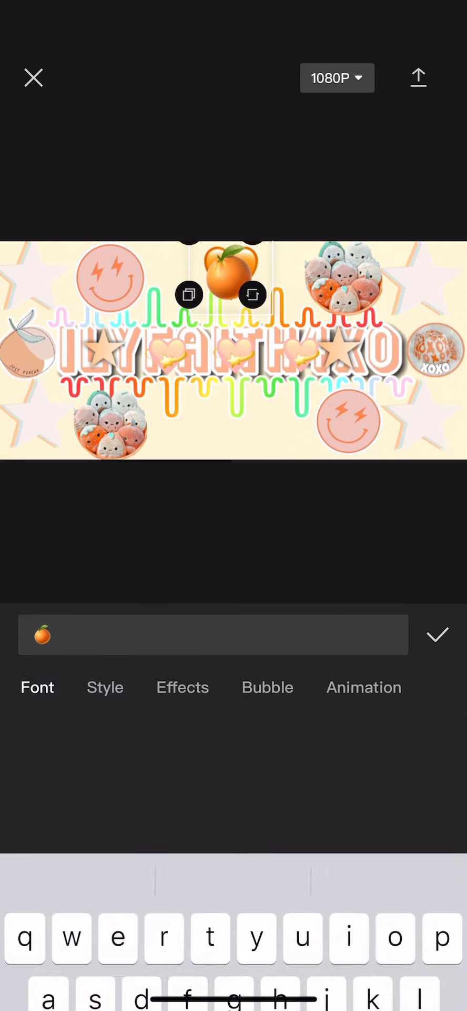
Add orange-fruit emoji text layers on both sides of the orange heart
click(438, 634)
text(orange)
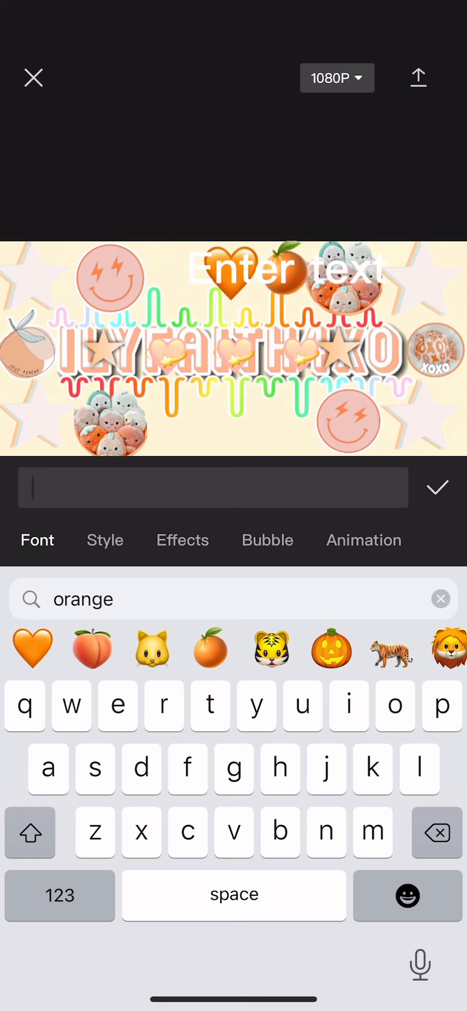
click(437, 486)
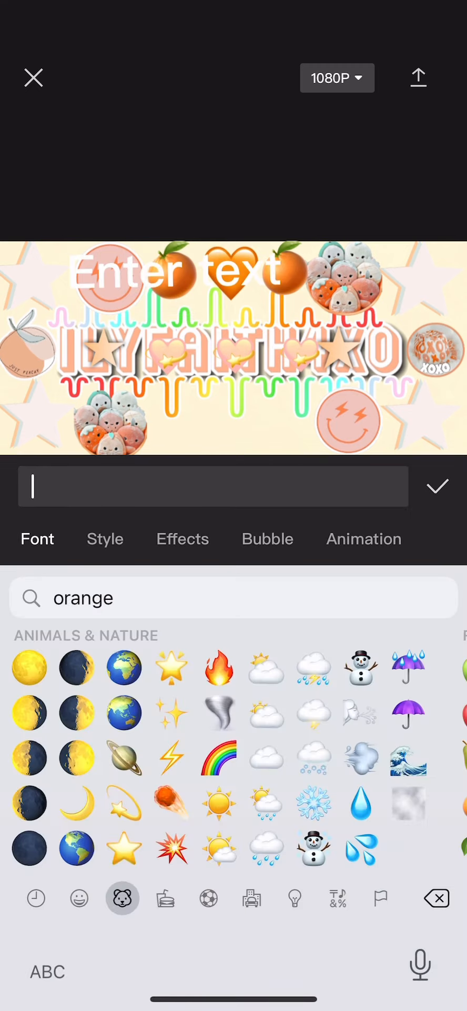
click(232, 597)
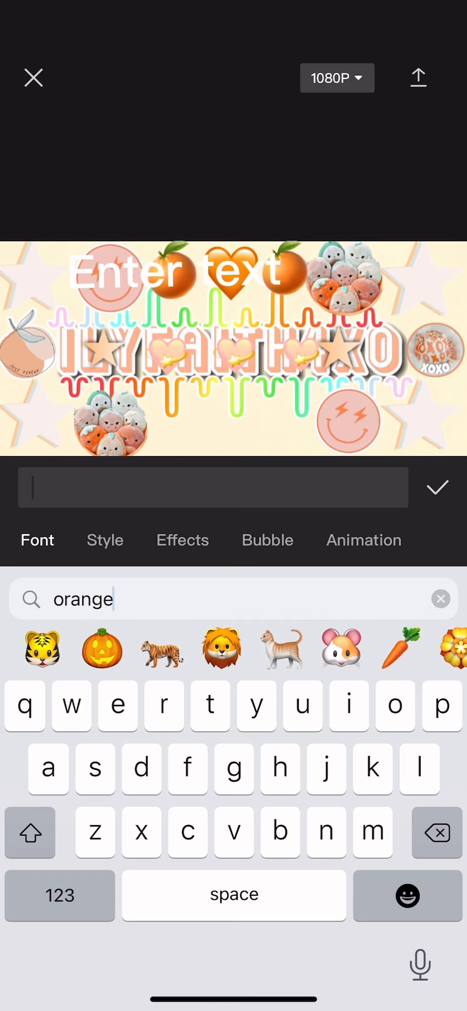
Add carrot emojis below the title with an orange diamond emoji between them
click(399, 648)
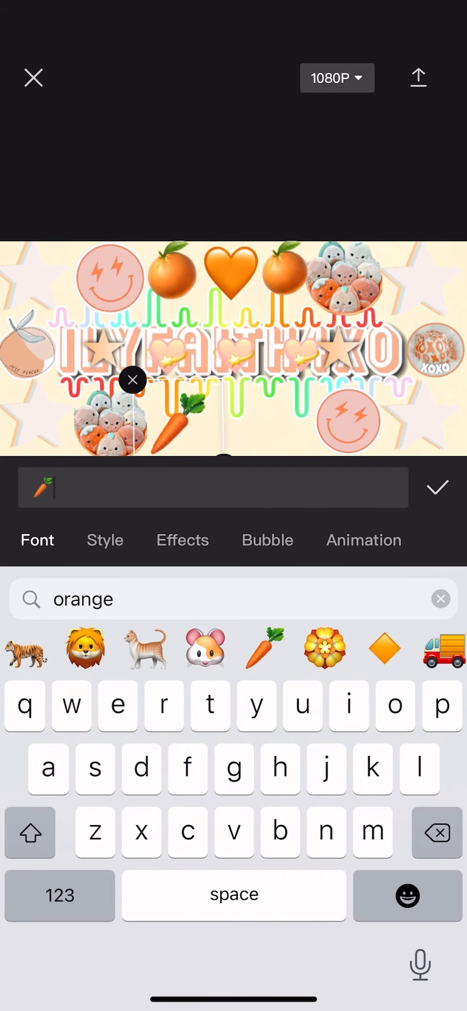
click(438, 486)
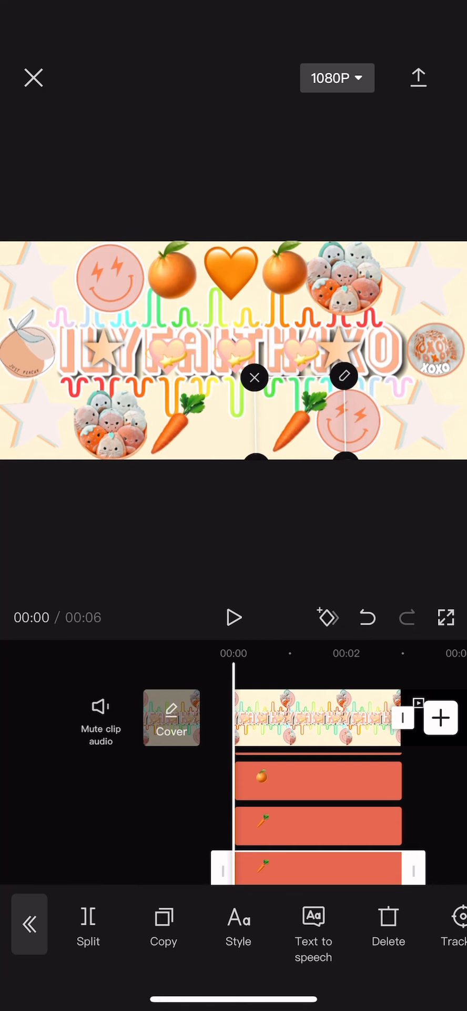
click(100, 706)
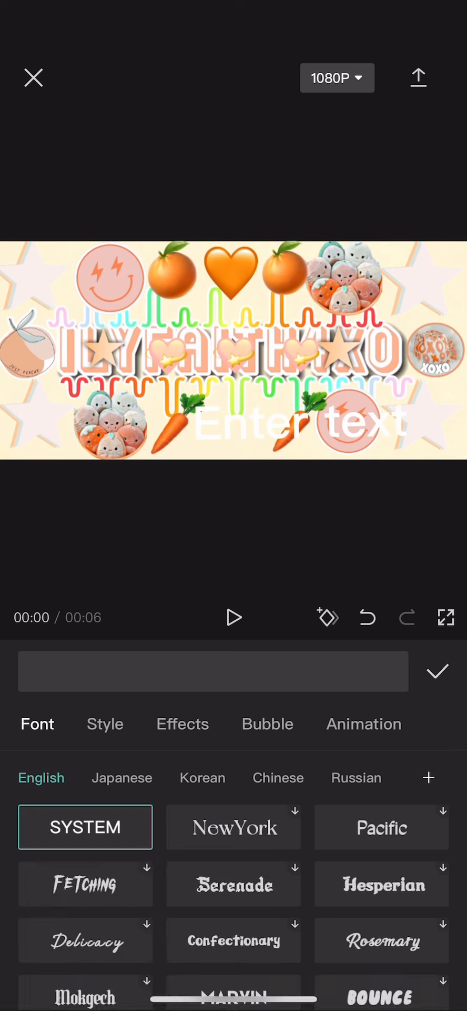
click(213, 671)
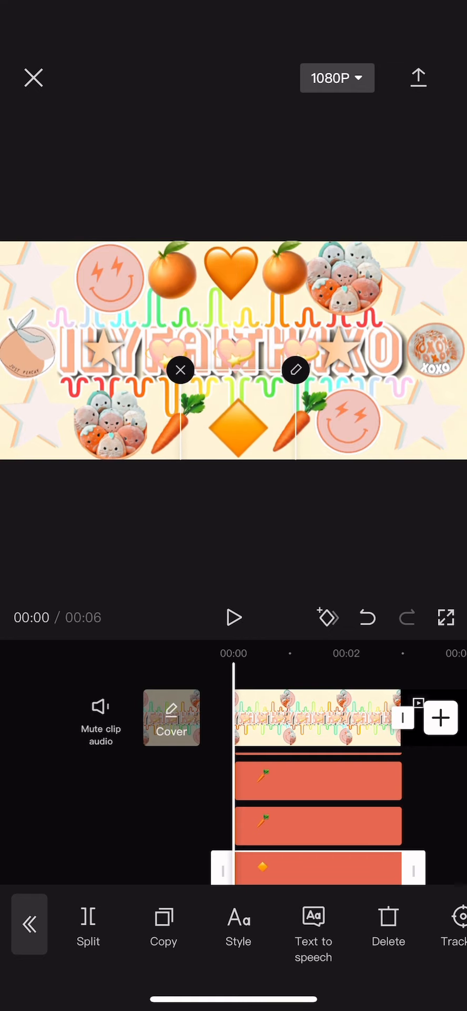
Add a text layer of four pink heart emojis for the top-left corner
click(296, 369)
text(orang)
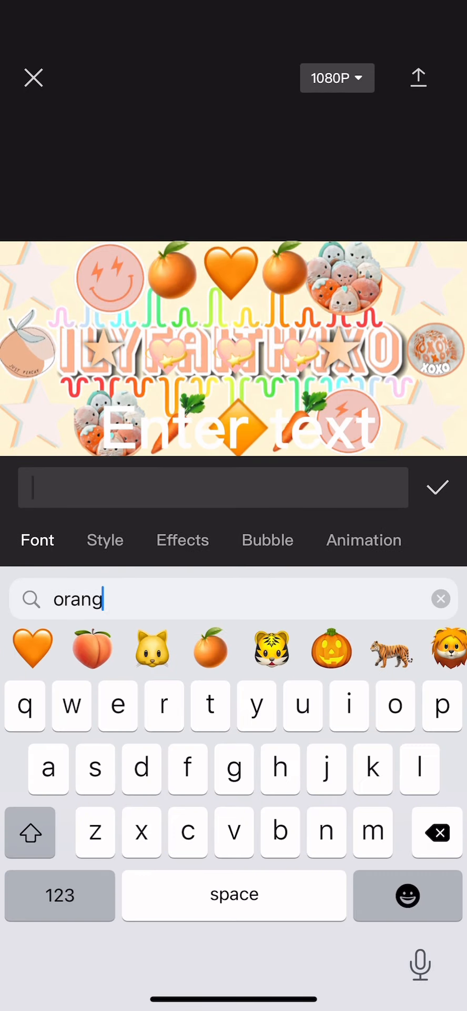
click(441, 599)
text(💗💗💗)
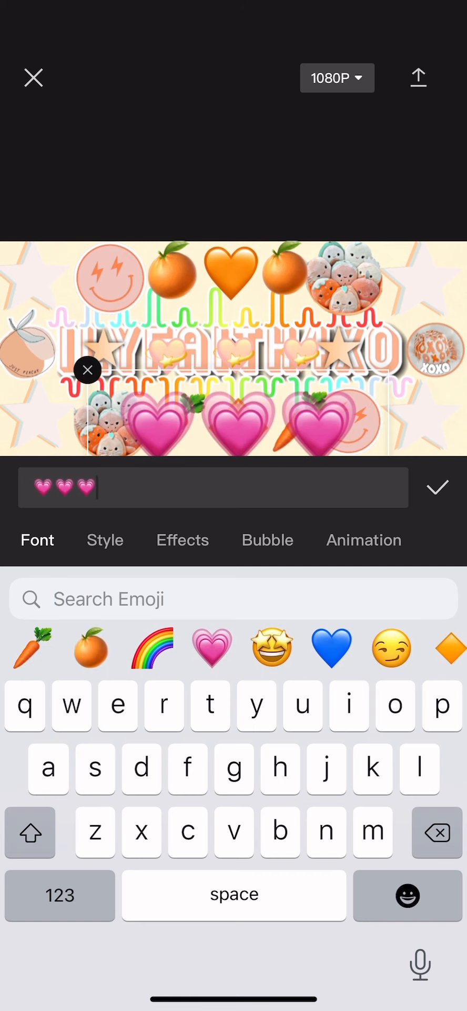
click(437, 486)
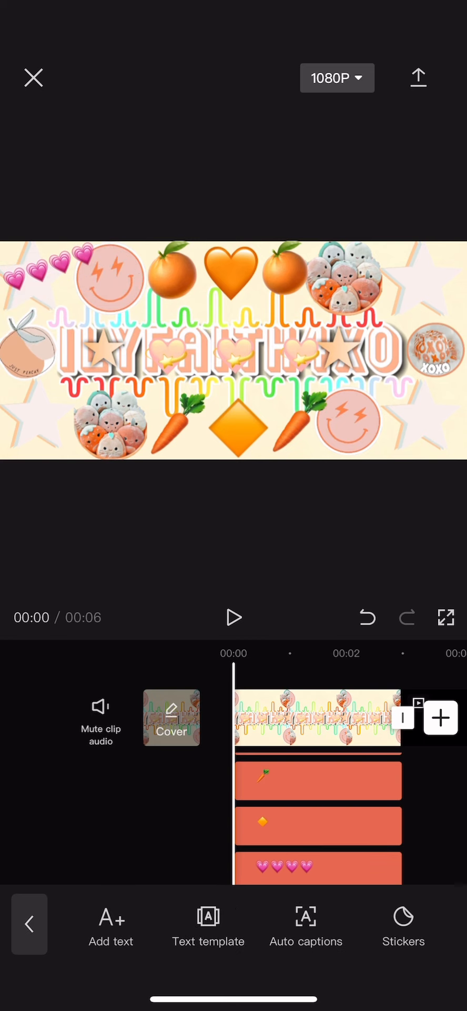
Add sparkling and pink heart emoji text layers along the top right and right edge
click(110, 925)
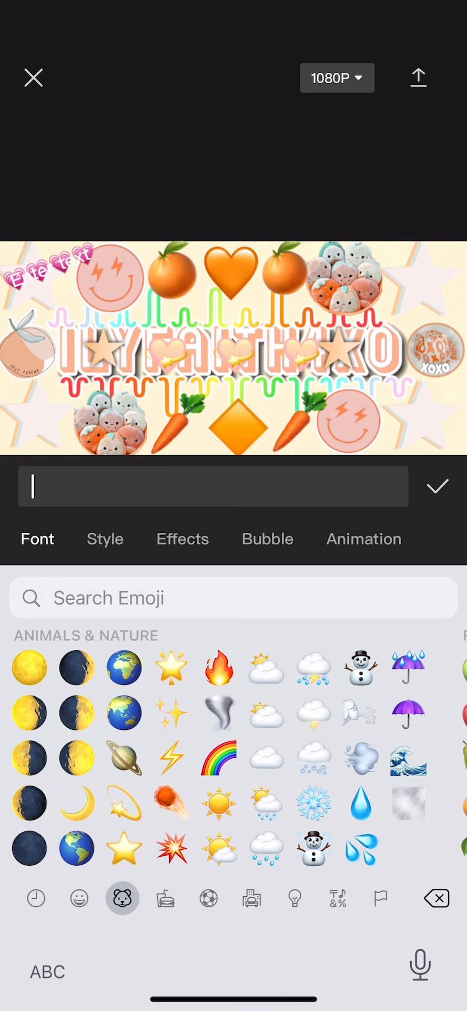
click(36, 897)
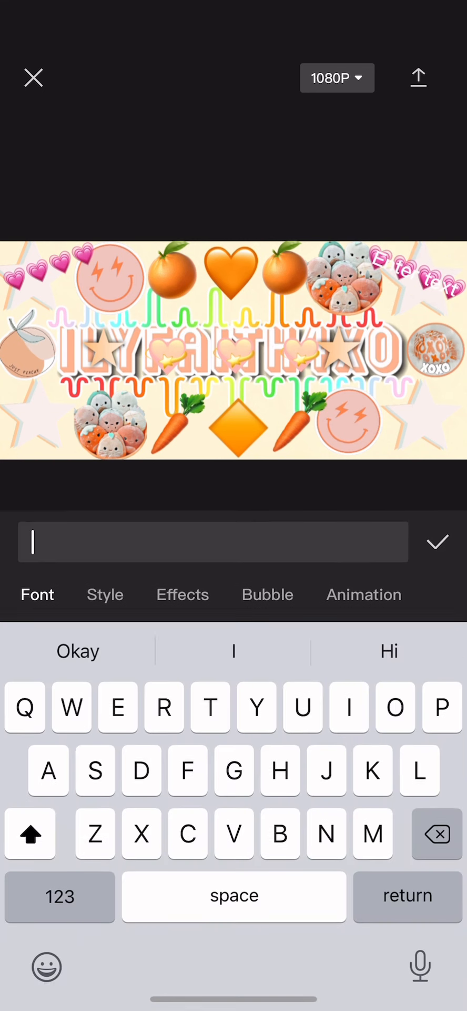
click(46, 966)
text(💖💖💖💖)
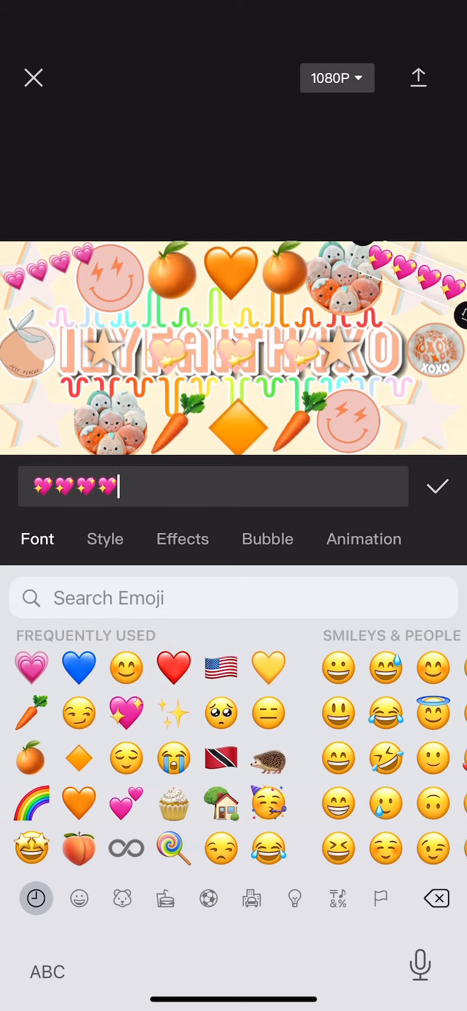
click(438, 486)
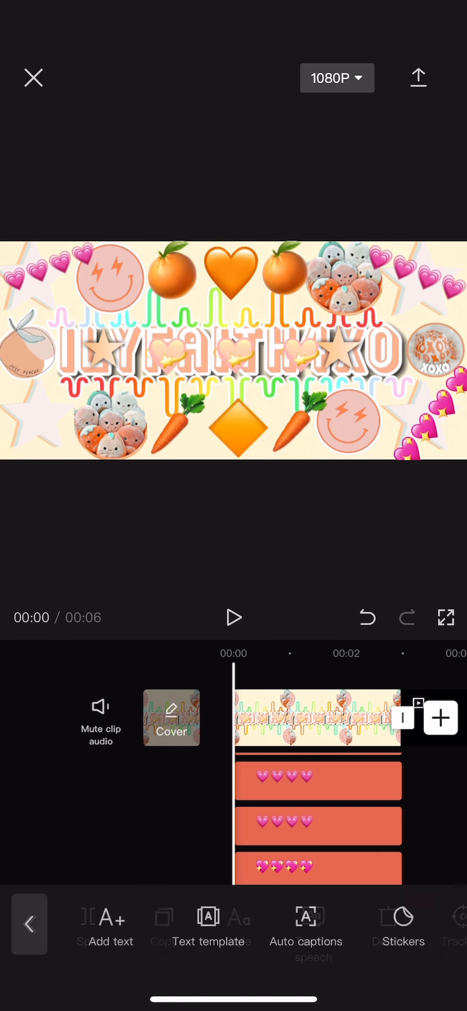
click(105, 931)
text(💖💖💖💖)
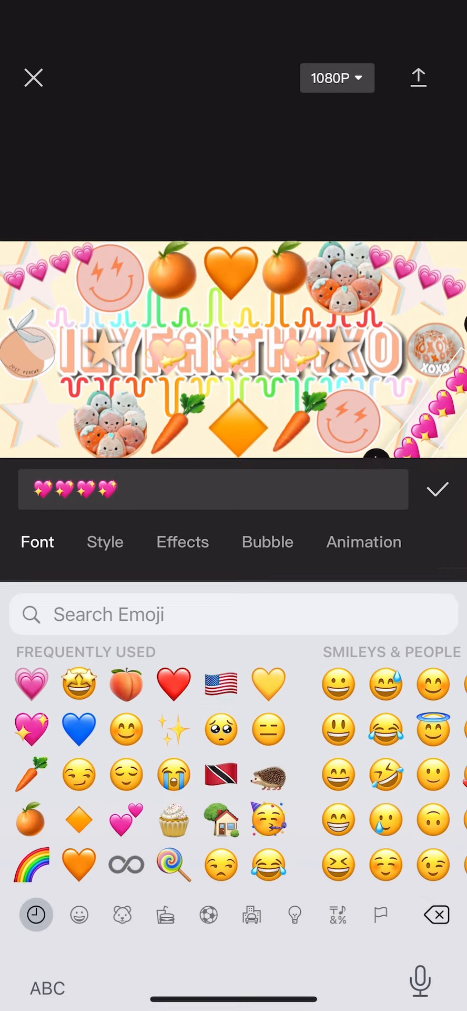
click(438, 489)
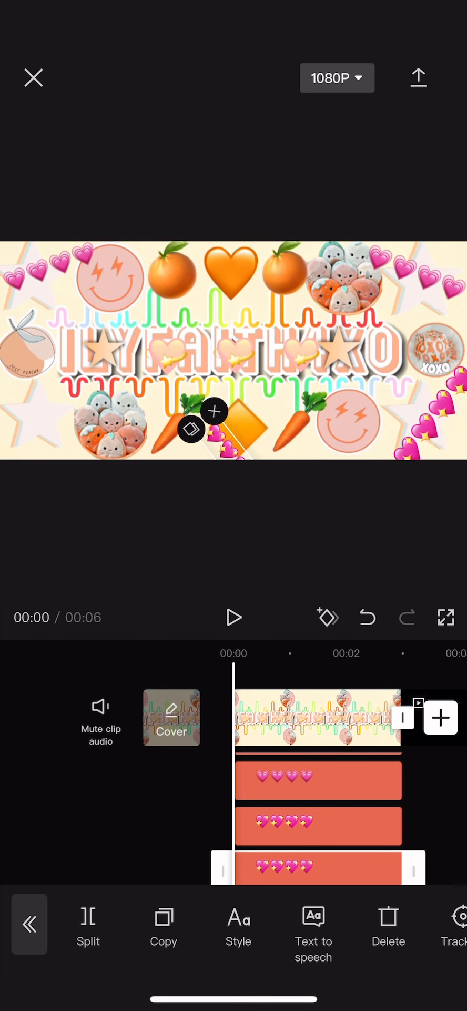
Drag the last heart emojis into place on the banner
drag(213, 439, 45, 387)
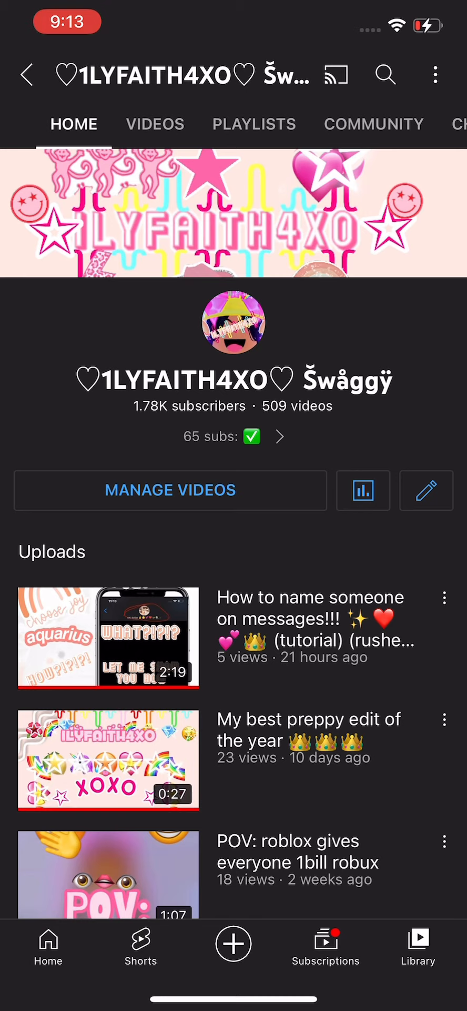
Edit the channel, replace the banner image, and choose from saved photos
click(425, 490)
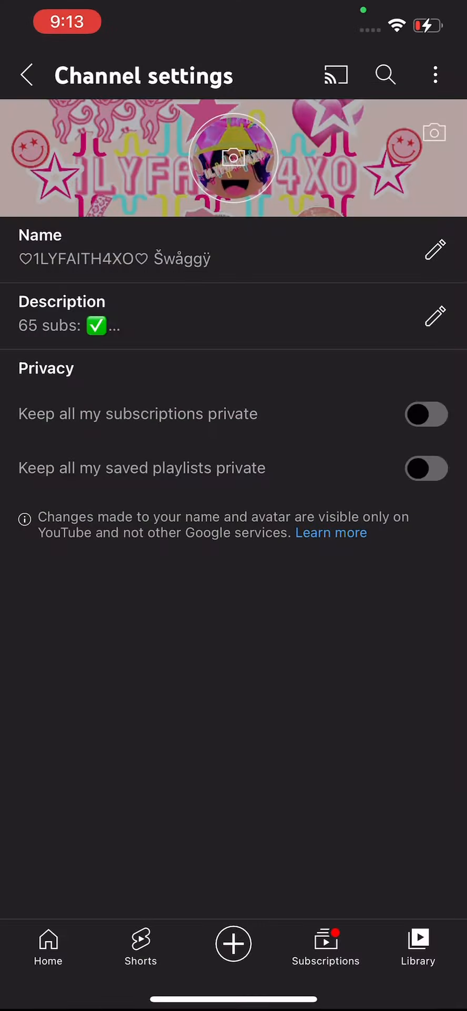
click(233, 156)
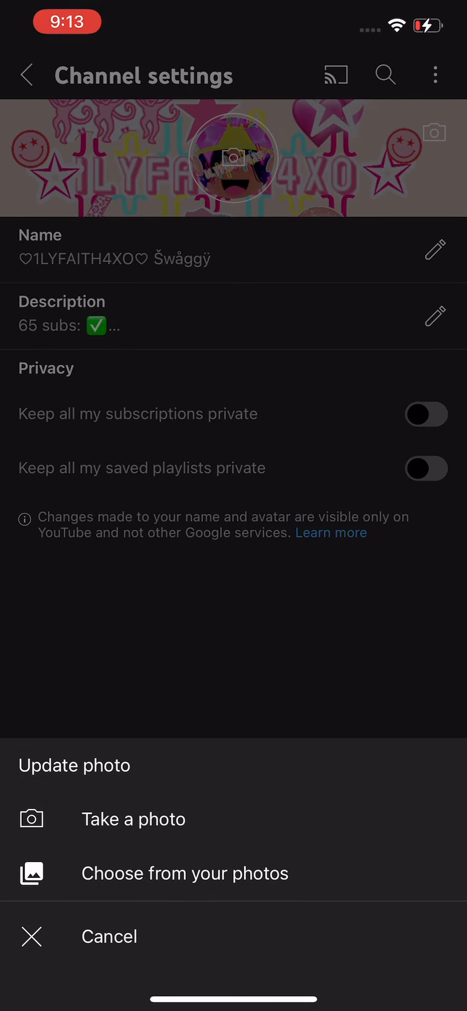
click(184, 872)
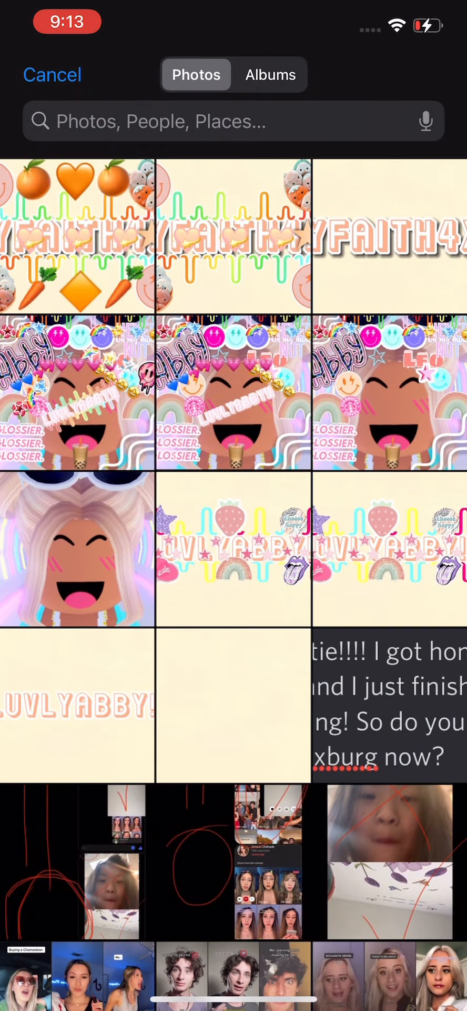